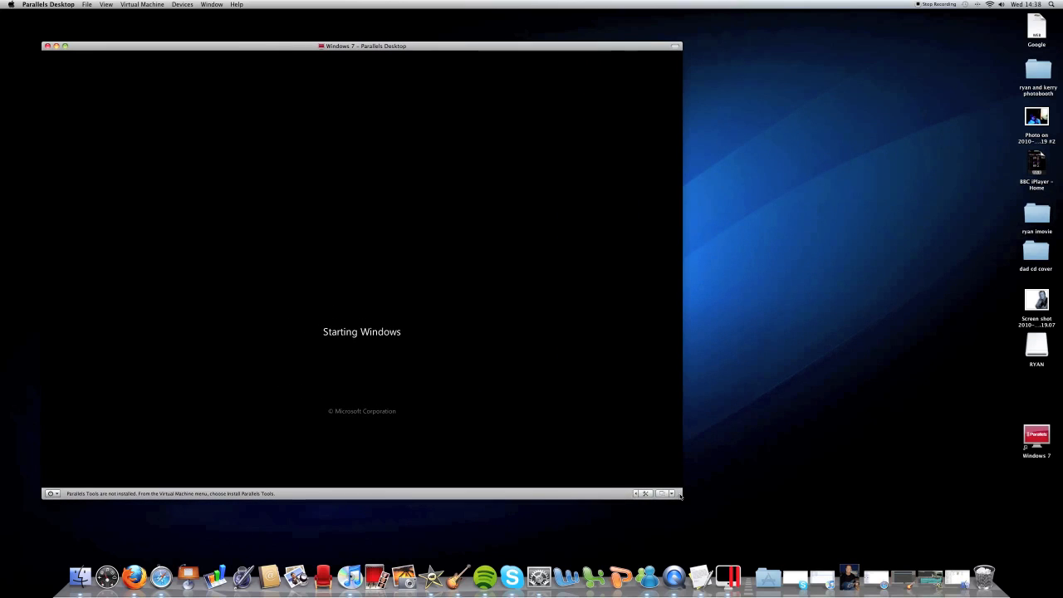
{"action": "mouse_move", "coordinate": [595, 252]}
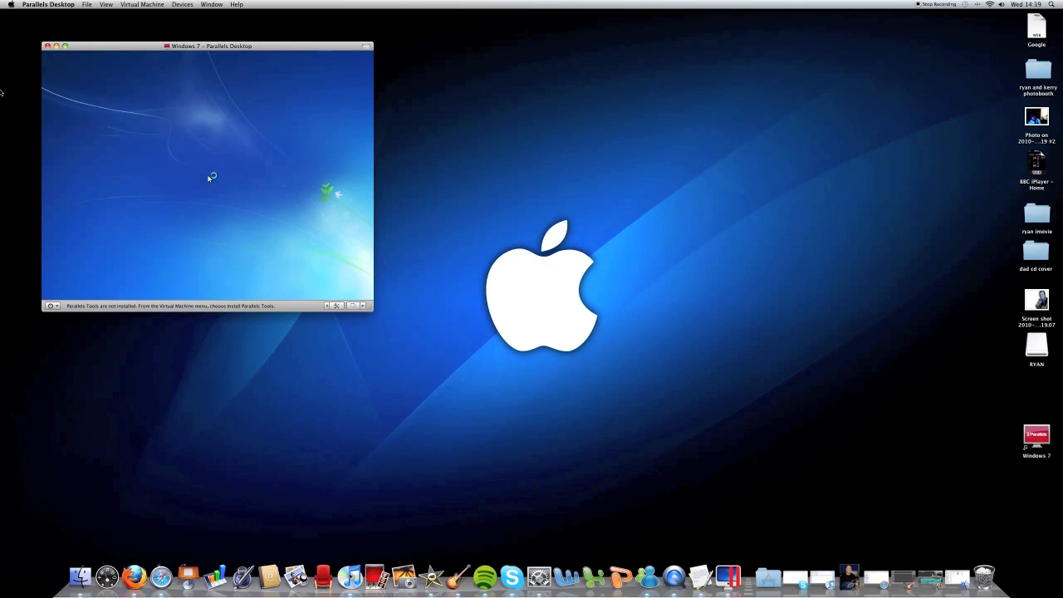
Enlarge the VM window and choose the full screen view mode
{"action": "left_click_drag", "start_coordinate": [207, 47], "coordinate": [448, 63]}
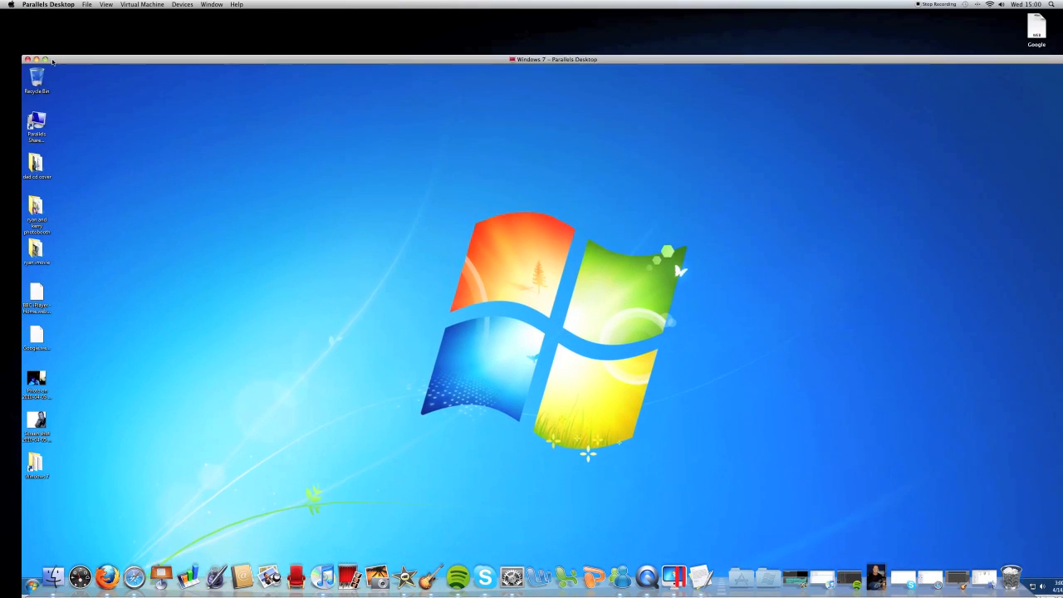
{"action": "left_click", "coordinate": [106, 3]}
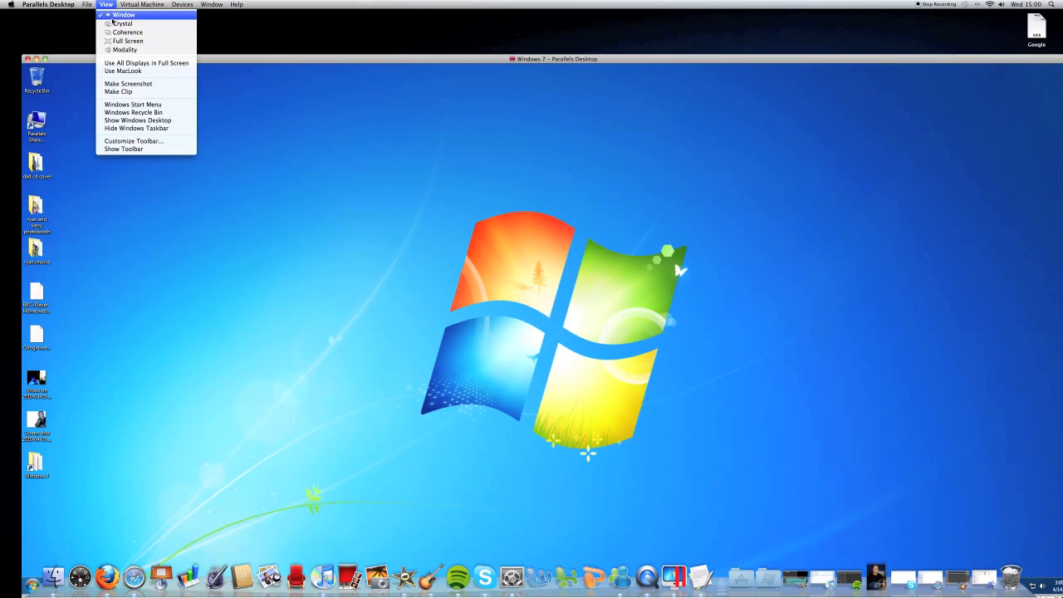
{"action": "left_click", "coordinate": [123, 43]}
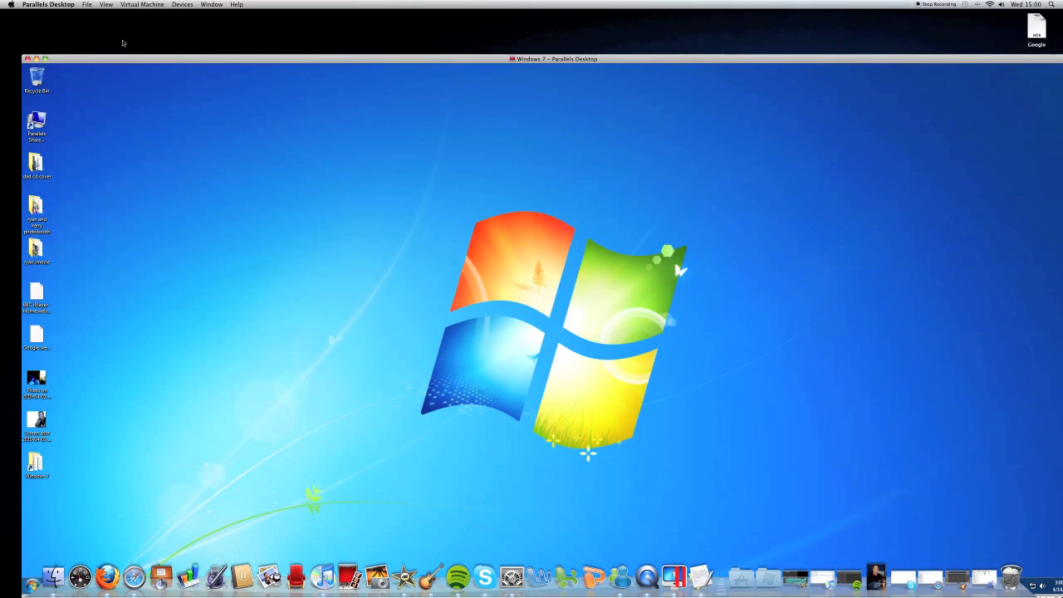
{"action": "mouse_move", "coordinate": [532, 300]}
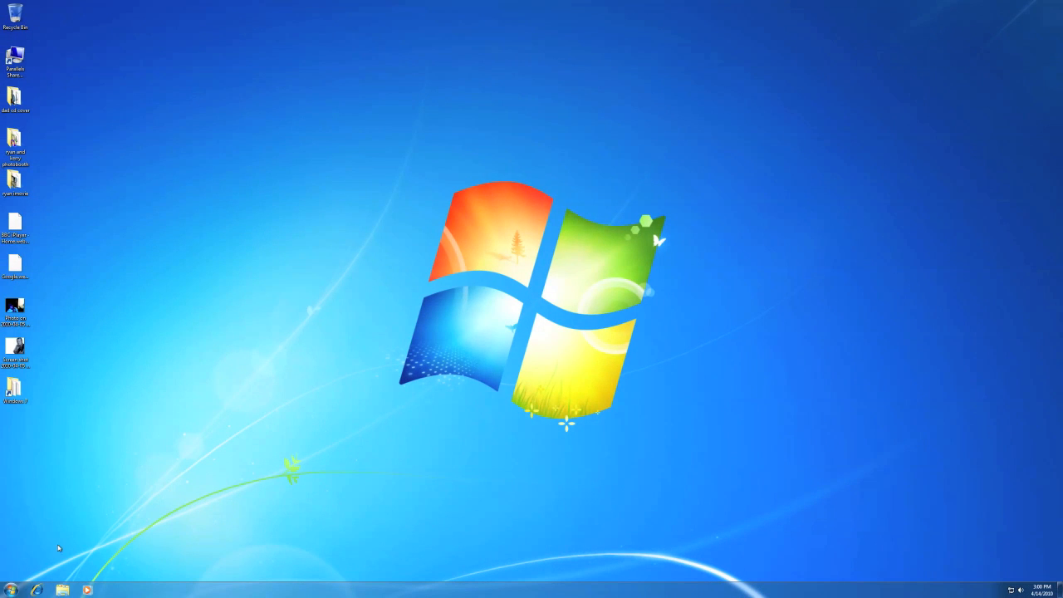
{"action": "left_click", "coordinate": [10, 589]}
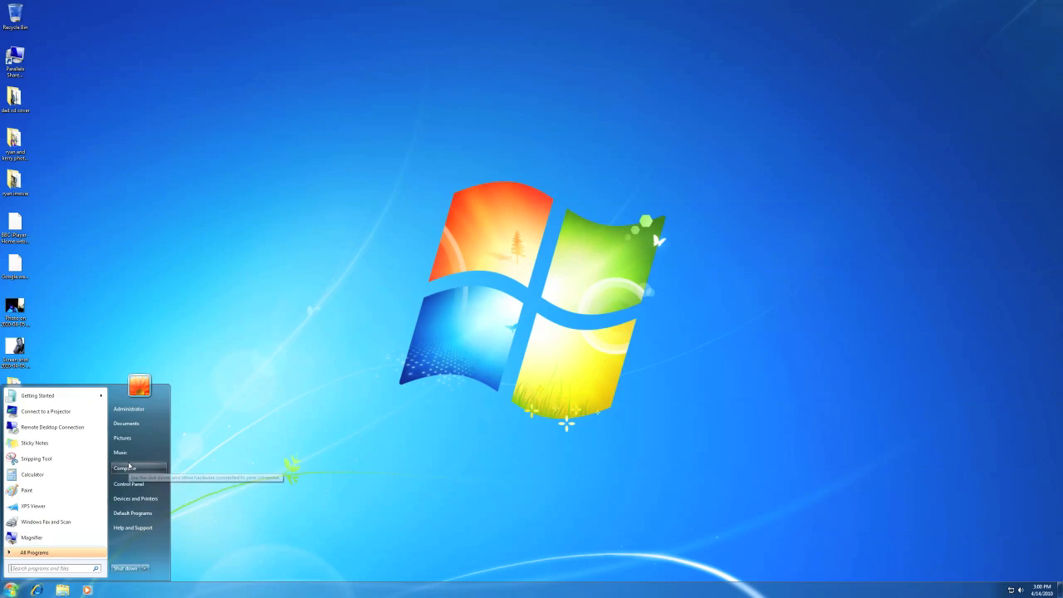
{"action": "left_click", "coordinate": [125, 467]}
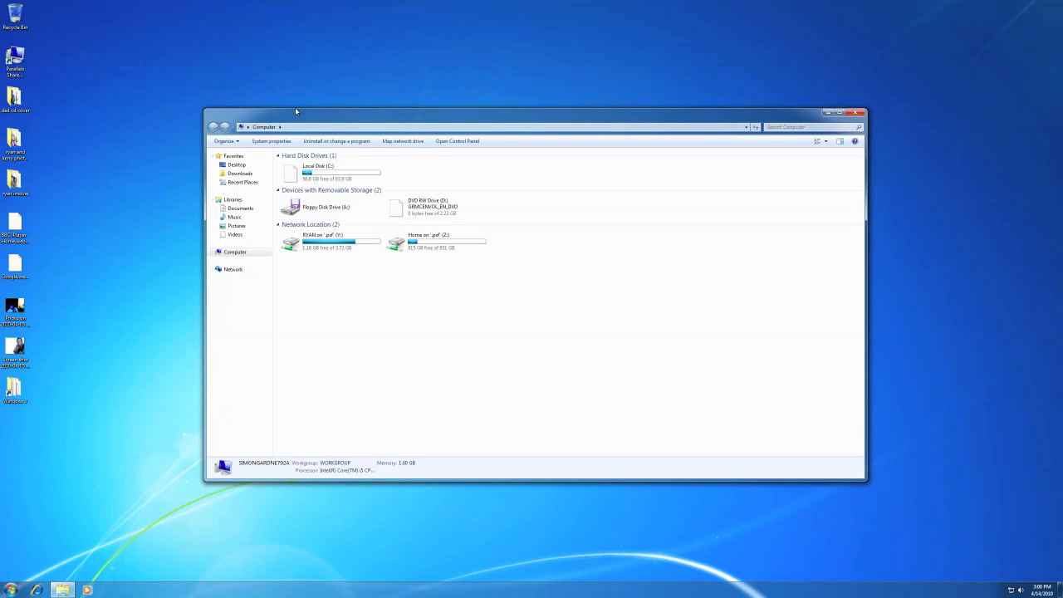
{"action": "mouse_move", "coordinate": [281, 130]}
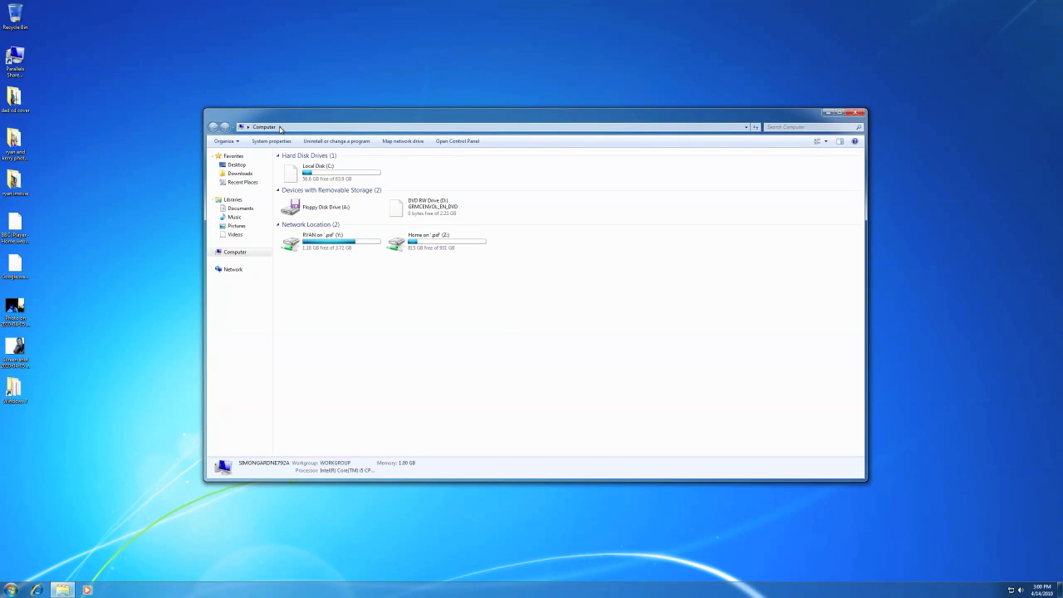
{"action": "left_click", "coordinate": [280, 126]}
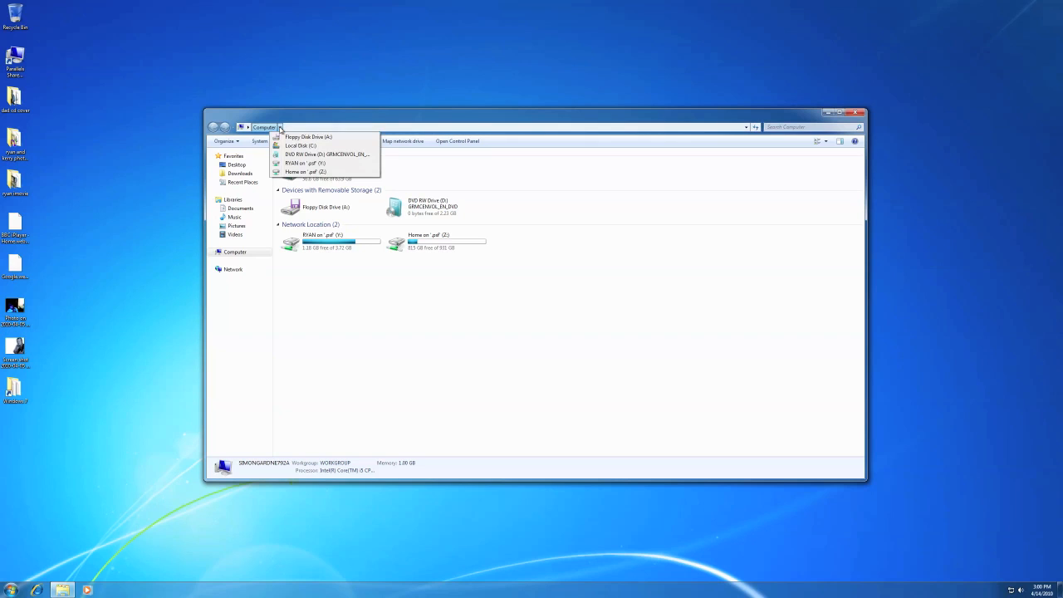
{"action": "left_click", "coordinate": [302, 146]}
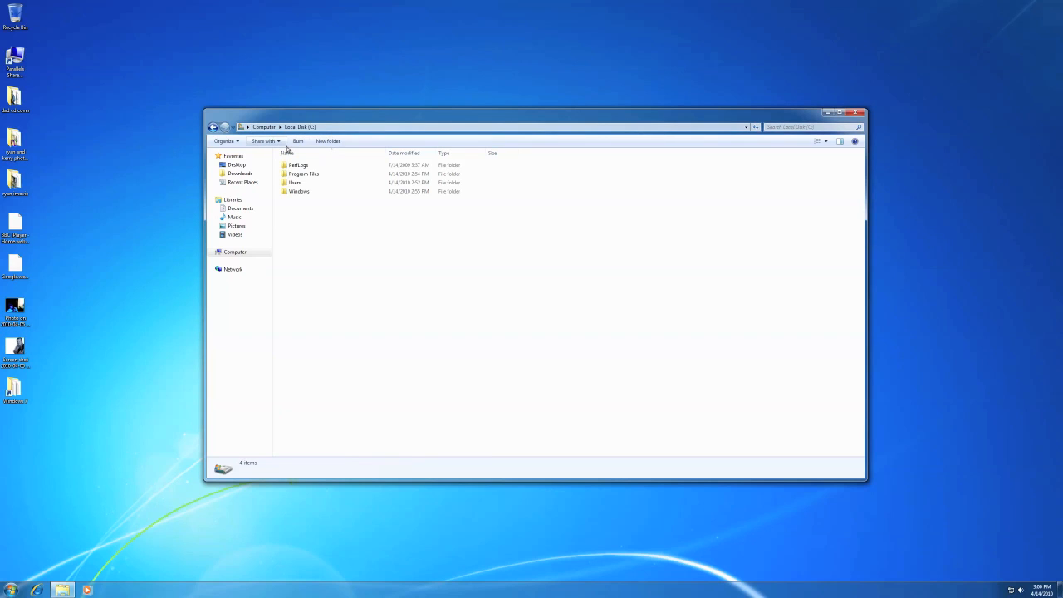
{"action": "double_click", "coordinate": [304, 174]}
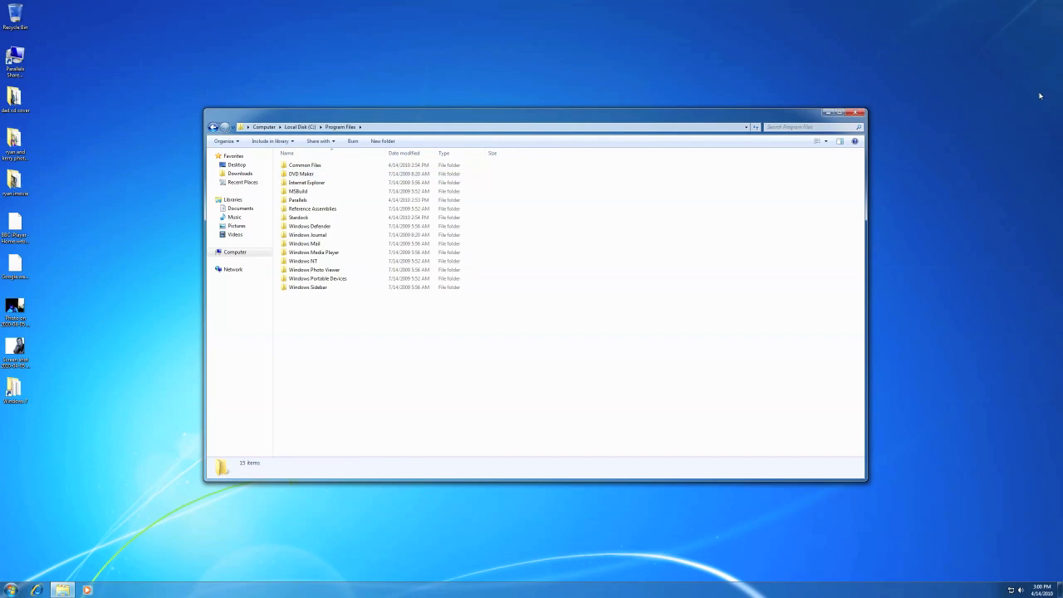
{"action": "left_click", "coordinate": [860, 113]}
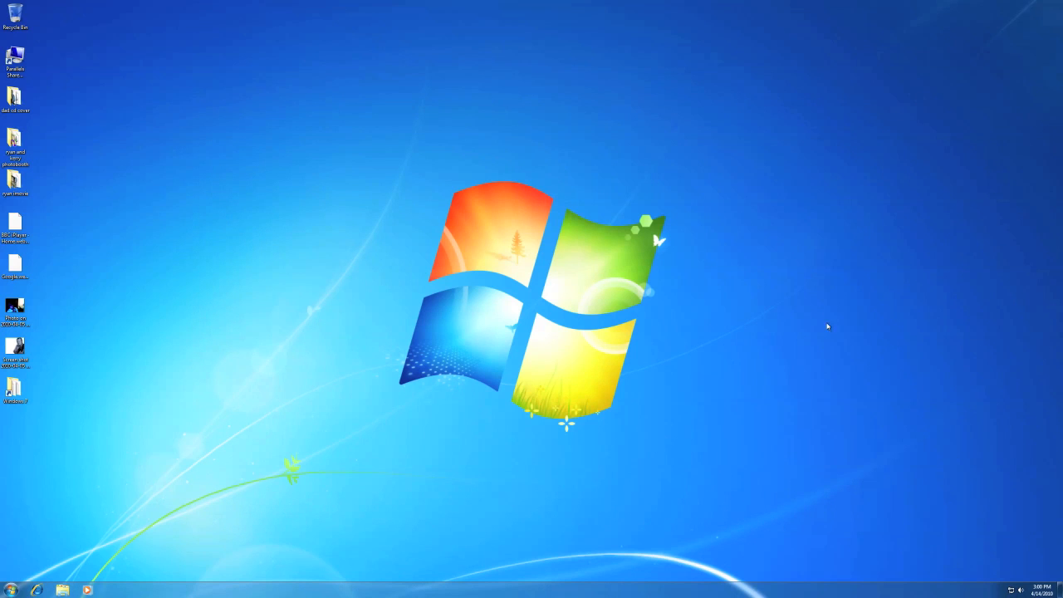
Leave full screen and switch the virtual machine to Coherence mode
{"action": "left_click", "coordinate": [1010, 588]}
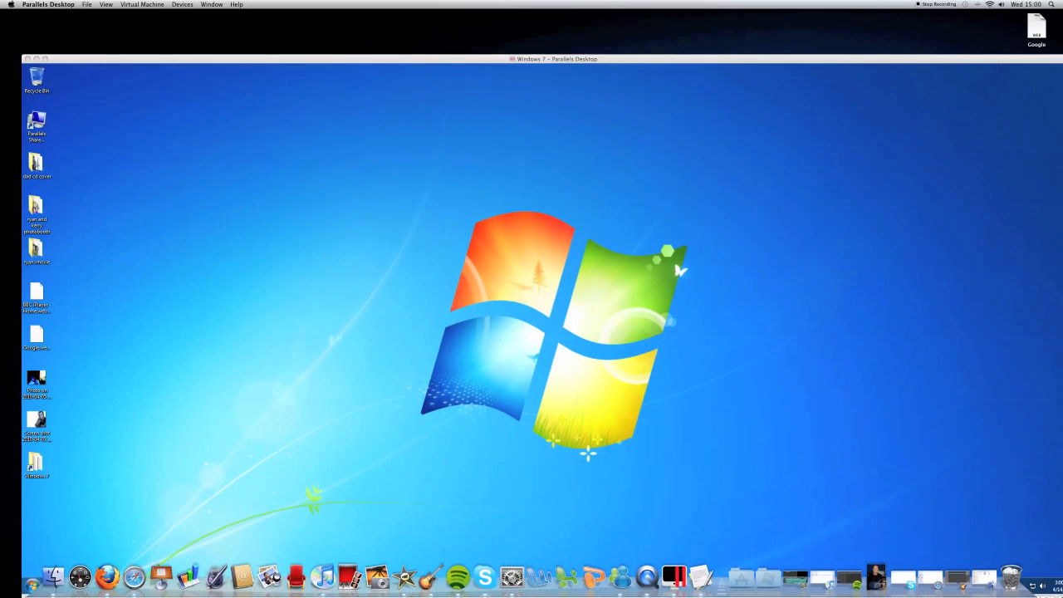
{"action": "left_click", "coordinate": [106, 4]}
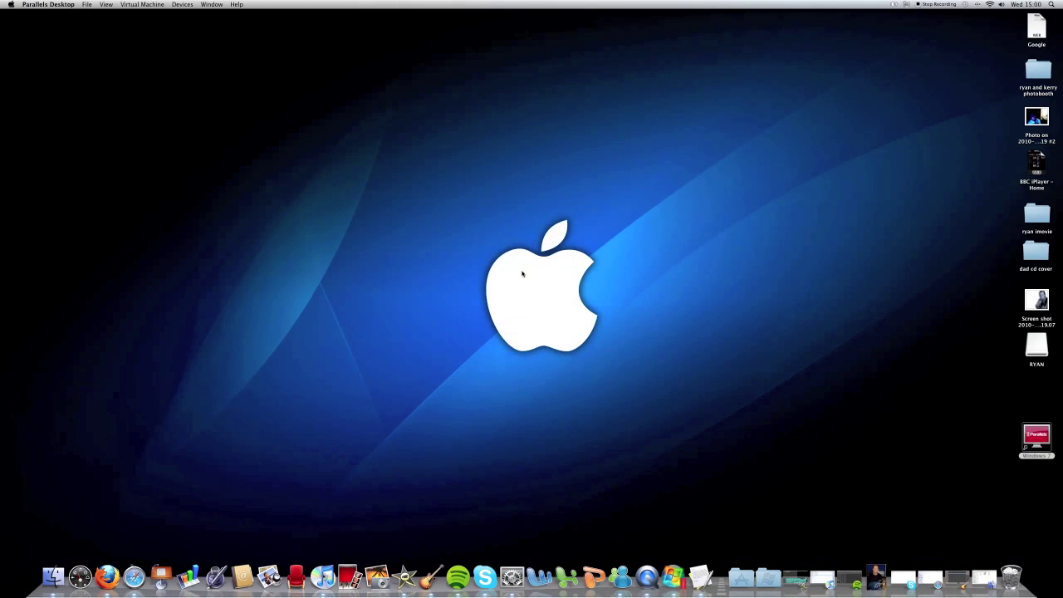
{"action": "mouse_move", "coordinate": [672, 574]}
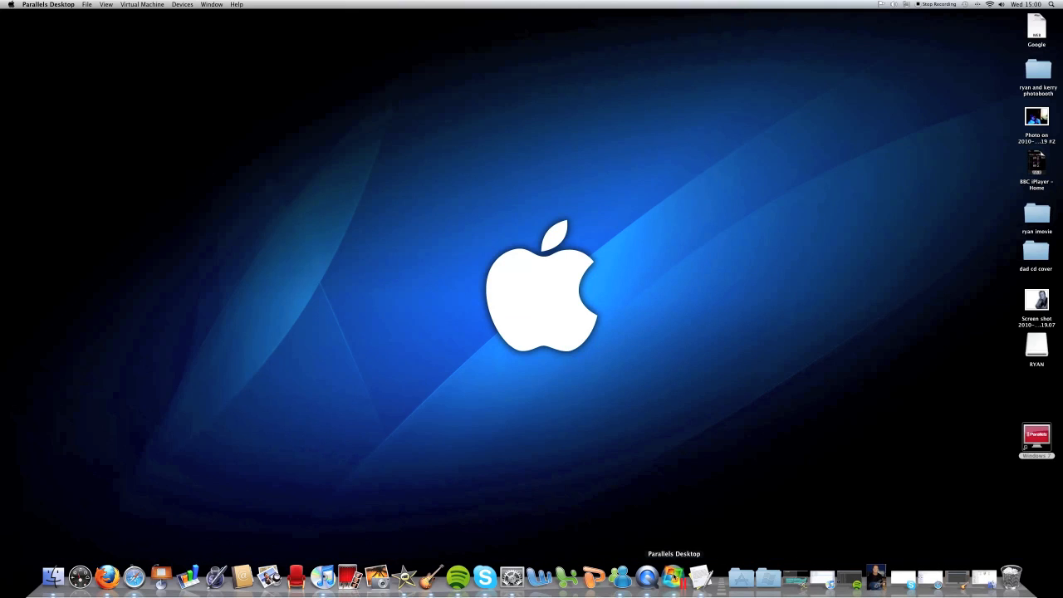
Show the Windows Start menu with its extended shutdown options over the Mac desktop
{"action": "left_click", "coordinate": [672, 574]}
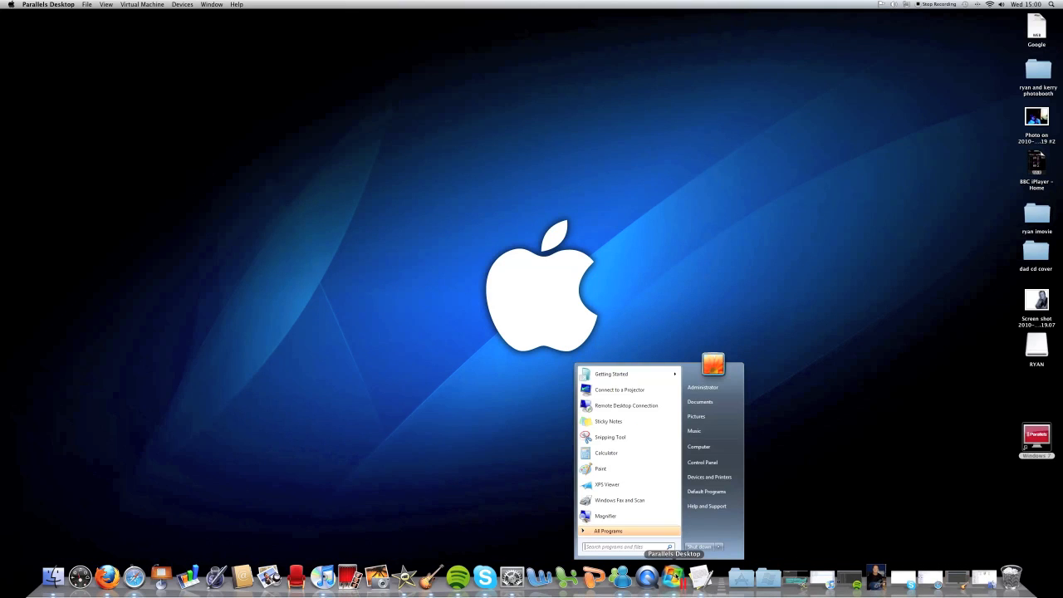
{"action": "left_click", "coordinate": [719, 546]}
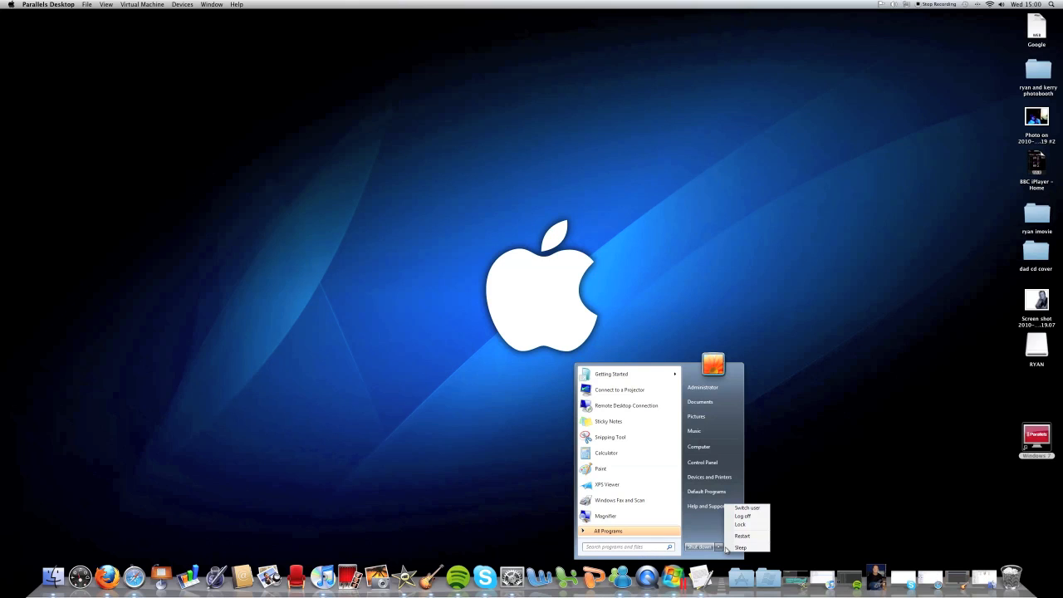
{"action": "mouse_move", "coordinate": [772, 468]}
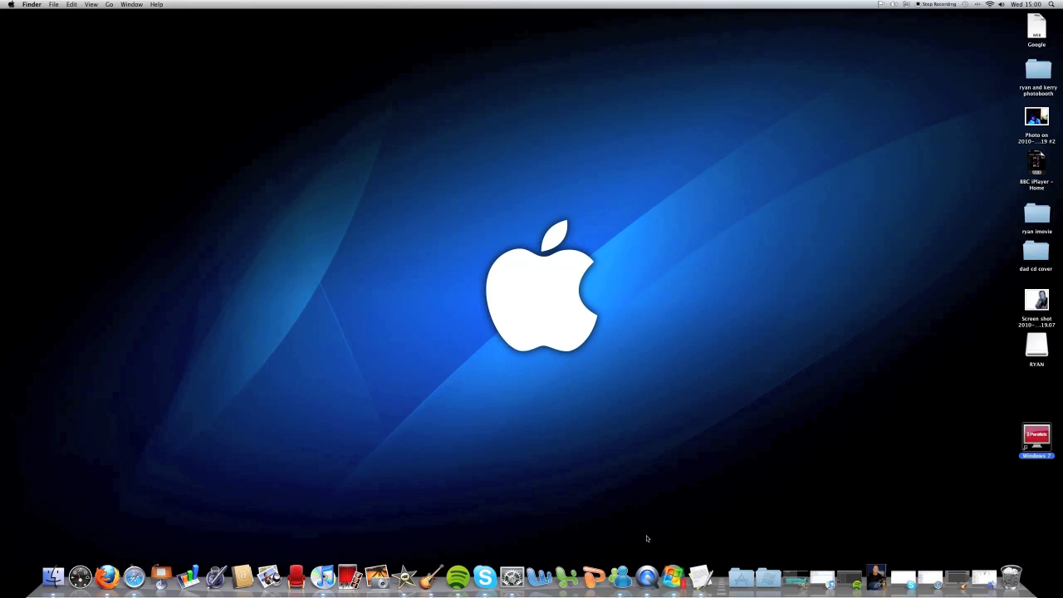
Bring Parallels Desktop forward and switch the virtual machine to Crystal mode
{"action": "left_click", "coordinate": [1036, 435]}
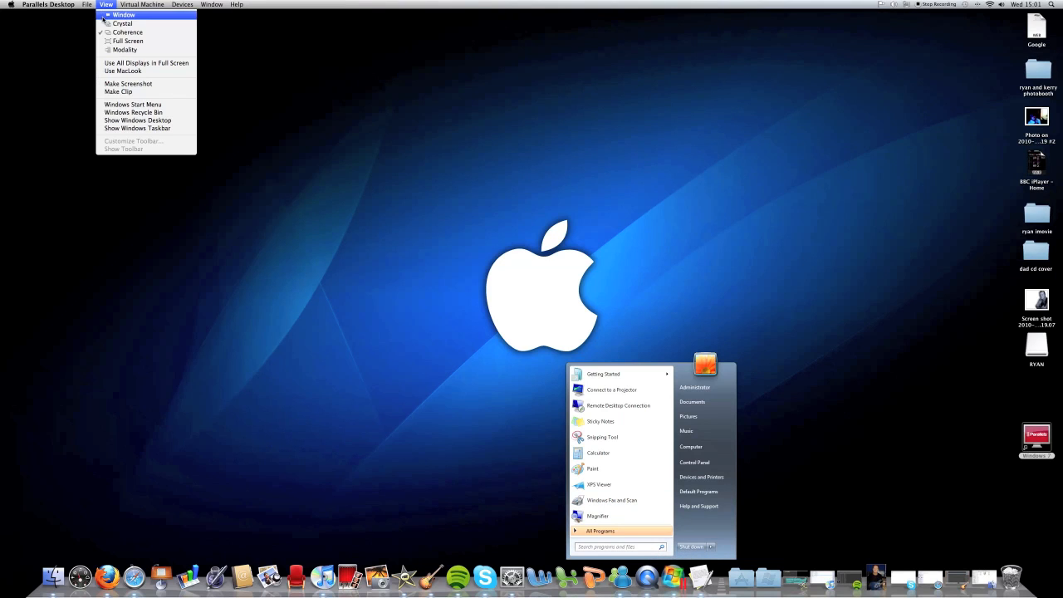
{"action": "left_click", "coordinate": [123, 23]}
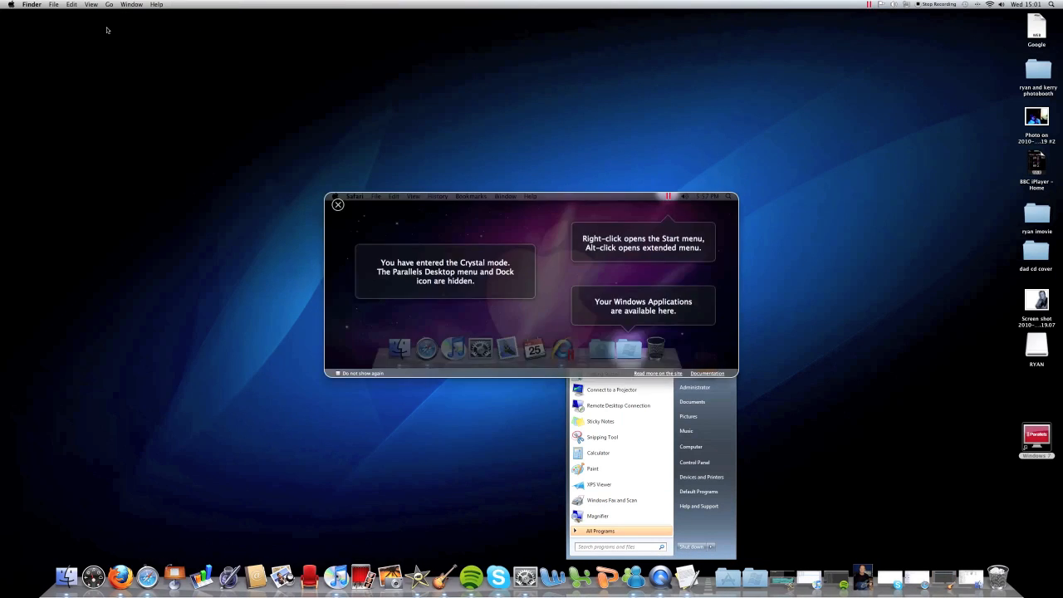